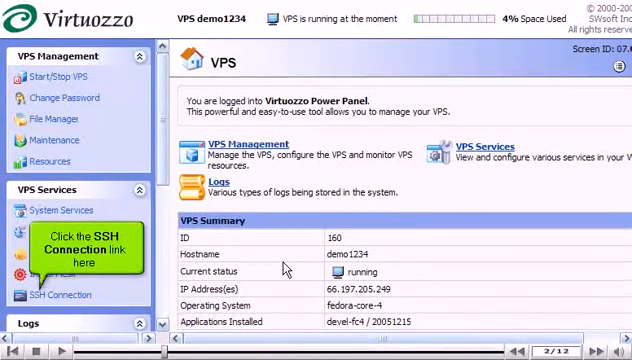
Step: Open the SSH Connection page under VPS Services in the sidebar
{"action": "left_click", "coordinate": [57, 295]}
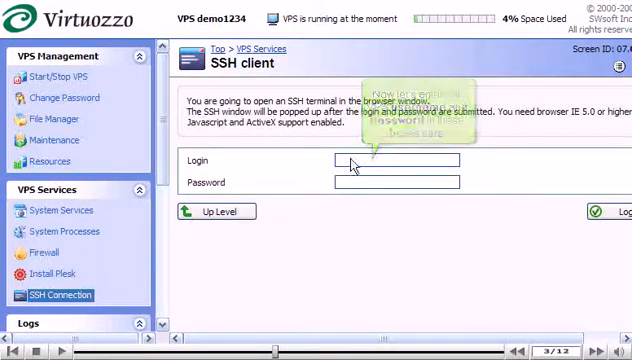
Step: Log in to the SSH client as root with the account password
{"action": "type", "text": "root"}
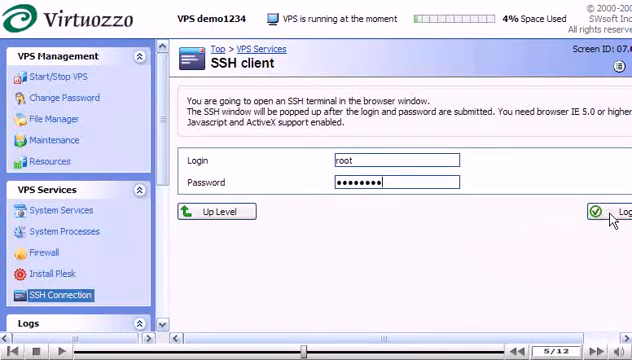
{"action": "left_click", "coordinate": [623, 212]}
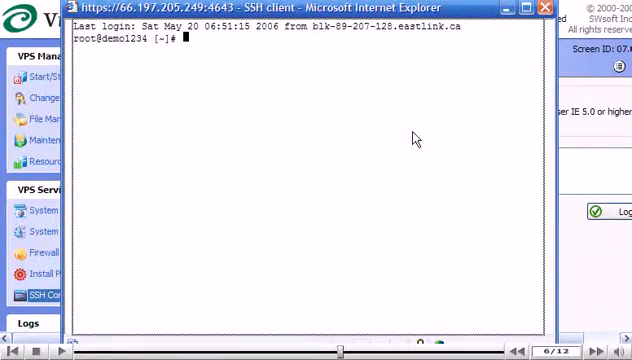
Step: Run dir in the SSH terminal, then log out and decline reconnecting
{"action": "type", "text": "dir"}
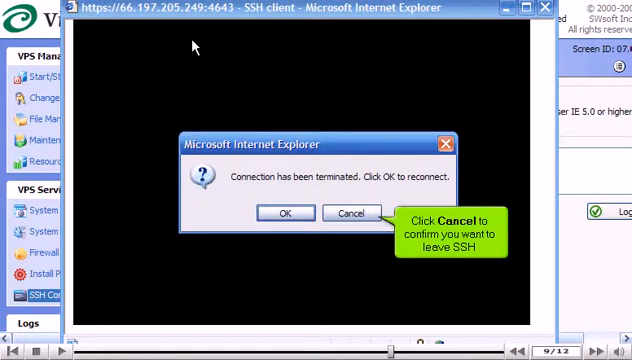
{"action": "left_click", "coordinate": [350, 213]}
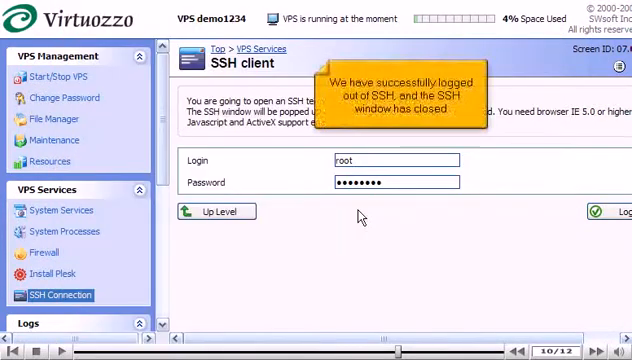